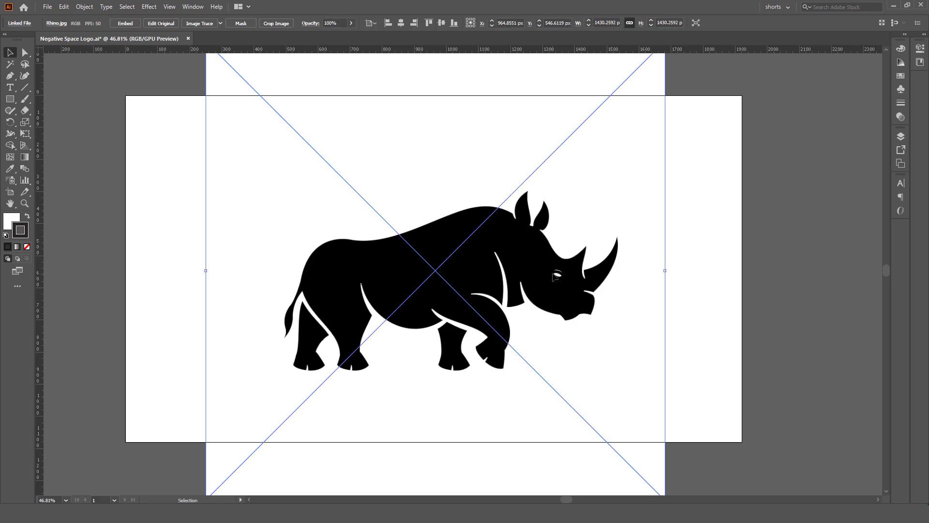
{"action": "mouse_move", "coordinate": [200, 24]}
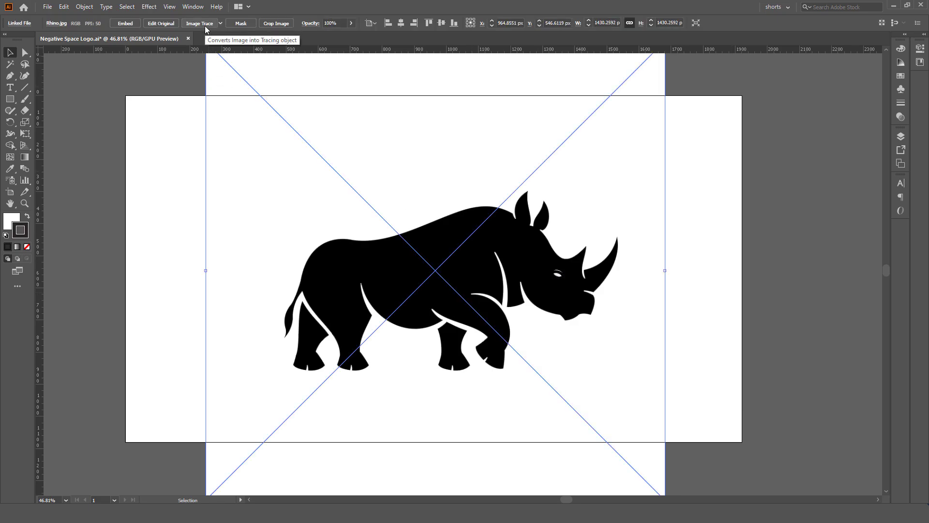
Image Trace the placed rhino picture and expand it into black vector shapes.
{"action": "left_click", "coordinate": [197, 23]}
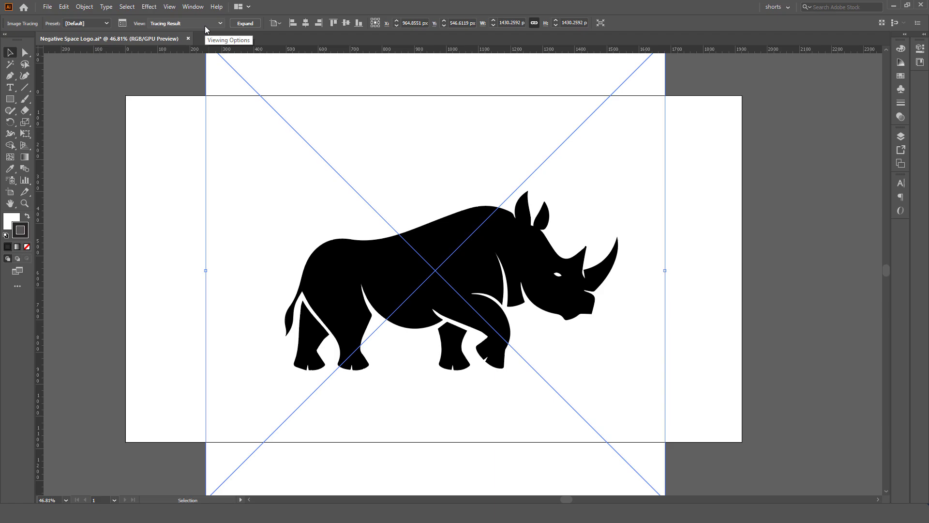
{"action": "left_click", "coordinate": [245, 23]}
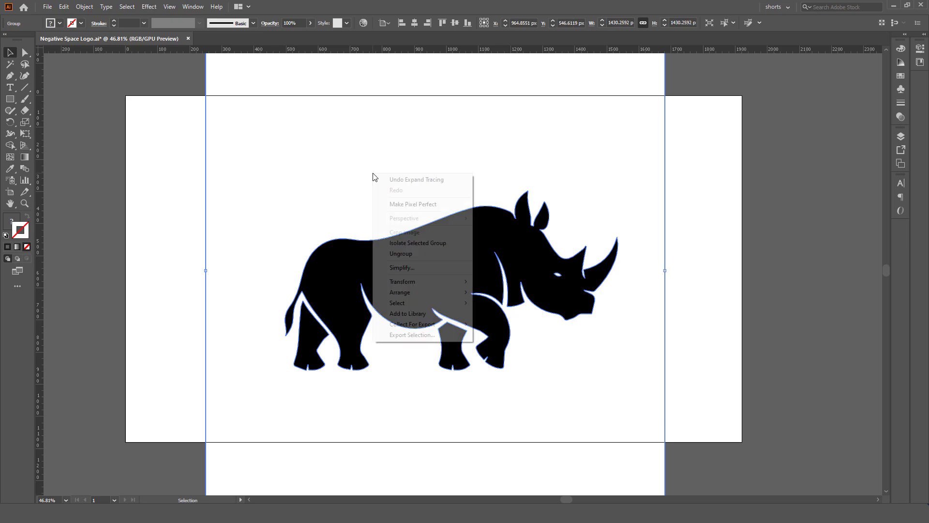
{"action": "mouse_move", "coordinate": [420, 253]}
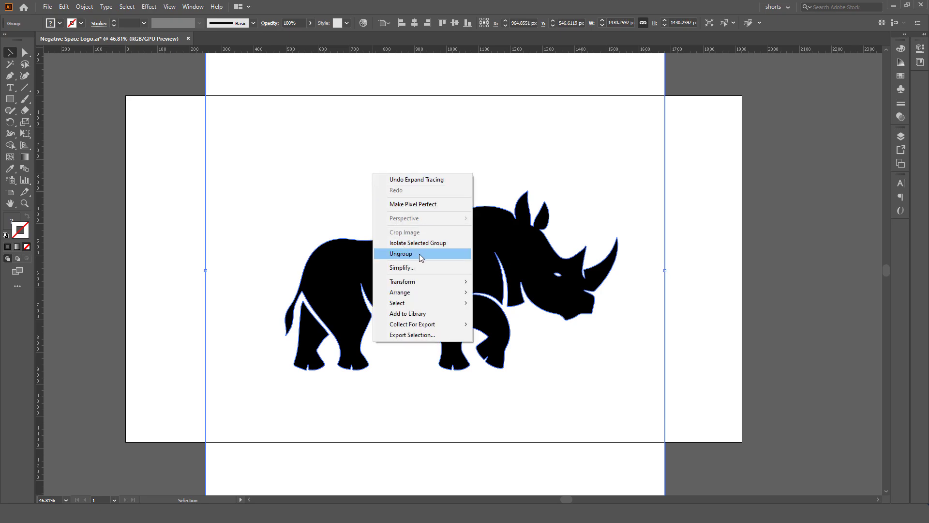
Ungroup the traced rhino and select its white background shape for removal.
{"action": "left_click", "coordinate": [401, 253]}
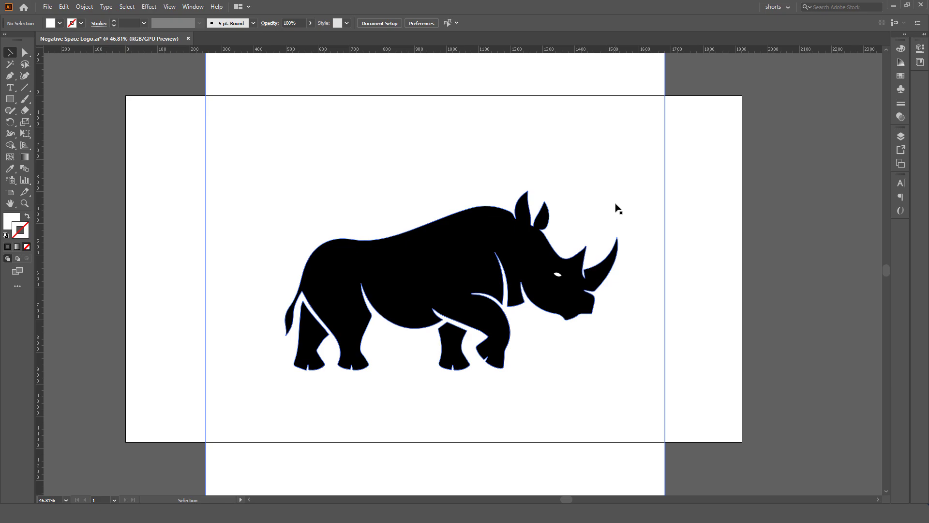
{"action": "left_click", "coordinate": [439, 279]}
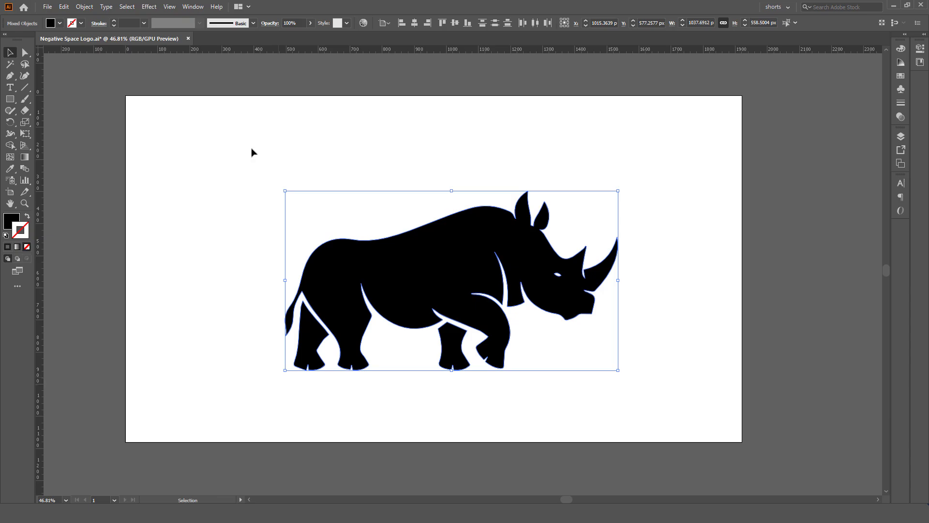
Unite the separate black rhino pieces into one shape via the Pathfinder panel.
{"action": "left_click", "coordinate": [192, 7]}
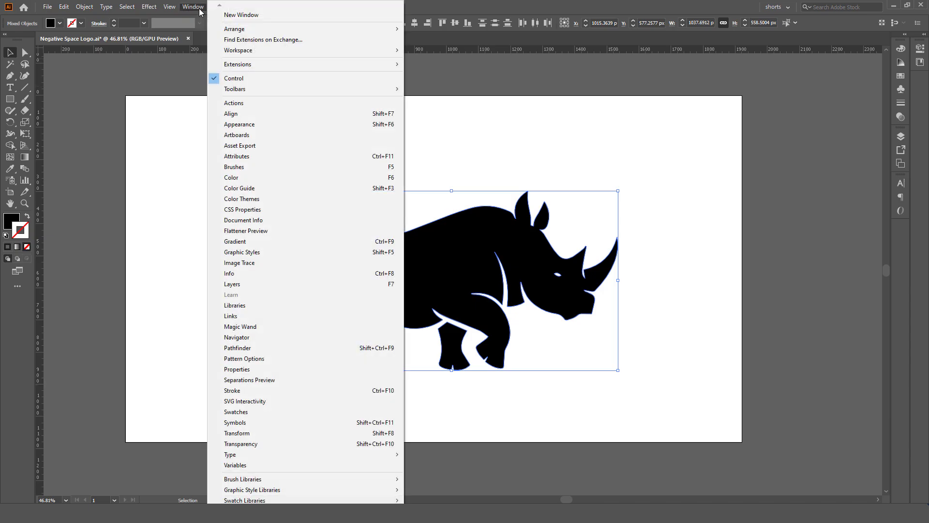
{"action": "left_click", "coordinate": [237, 347]}
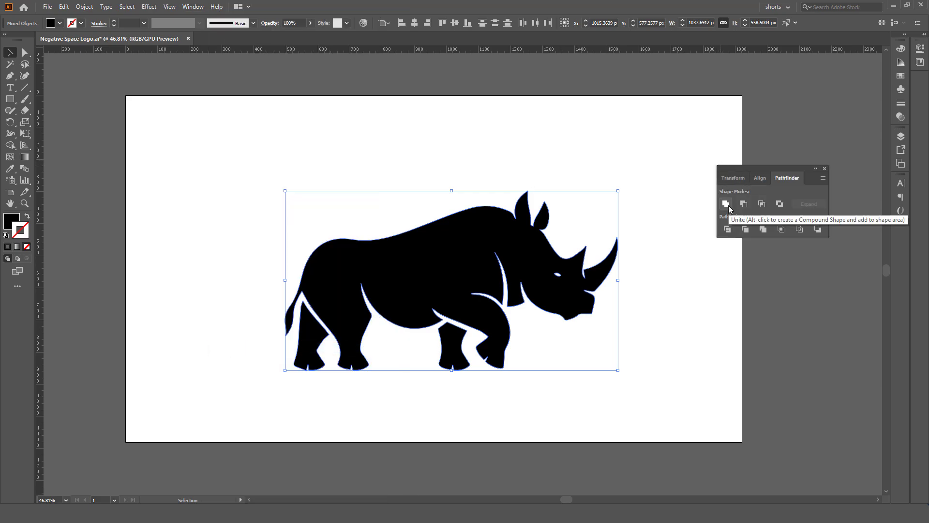
{"action": "left_click", "coordinate": [726, 205]}
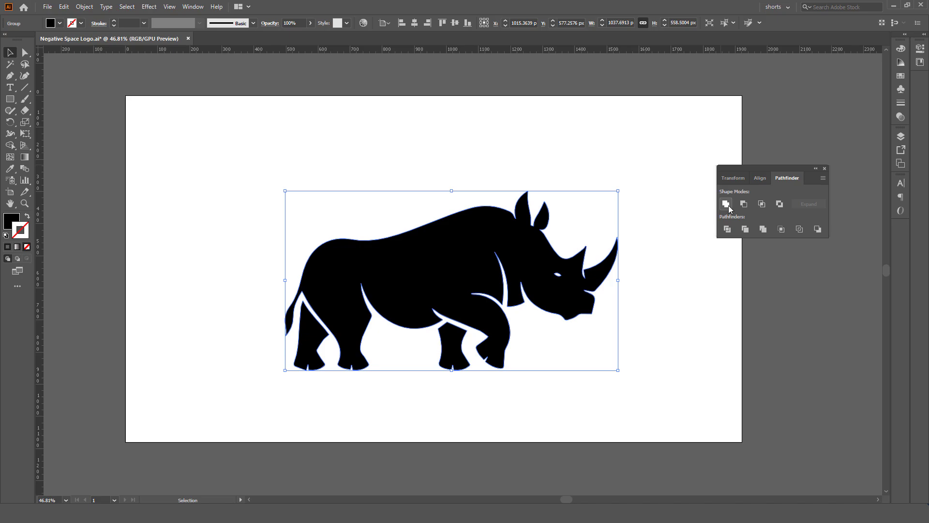
{"action": "left_click", "coordinate": [84, 6]}
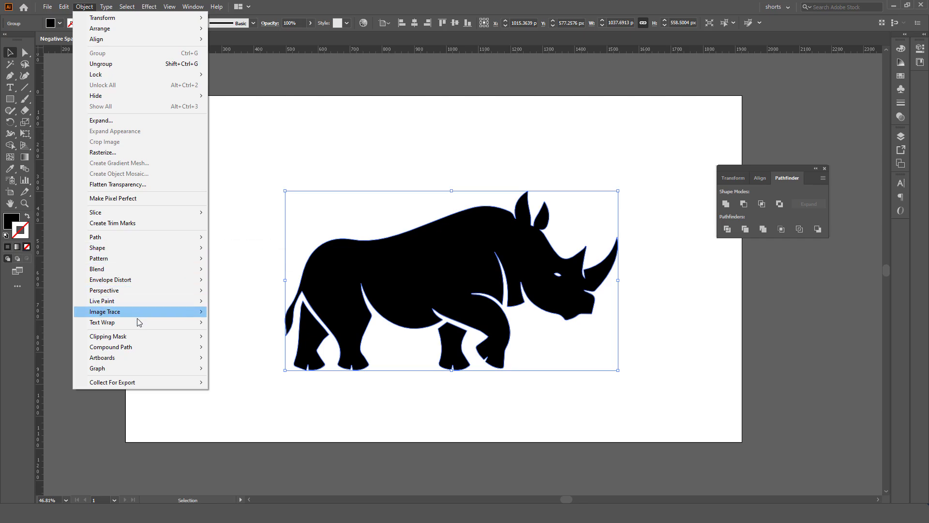
{"action": "mouse_move", "coordinate": [111, 347]}
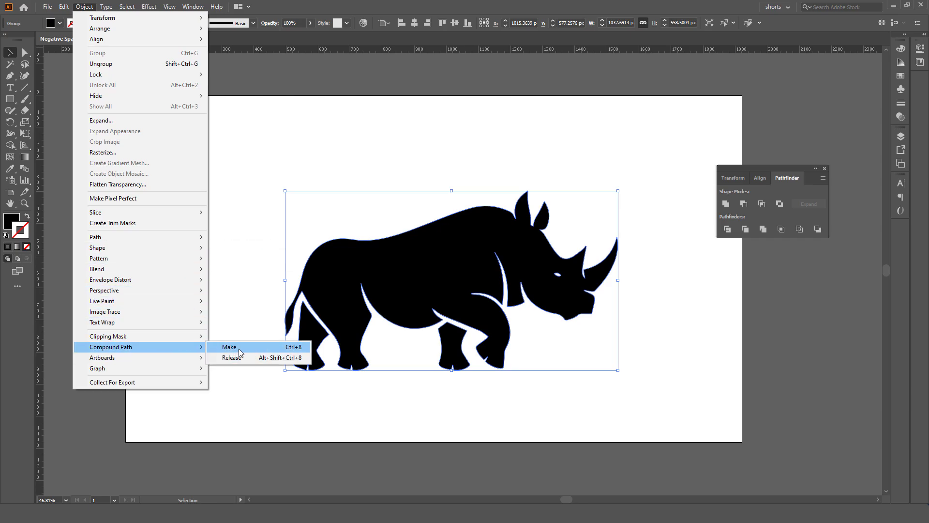
Make the rhino a single compound path and scale it down smaller.
{"action": "left_click", "coordinate": [229, 347]}
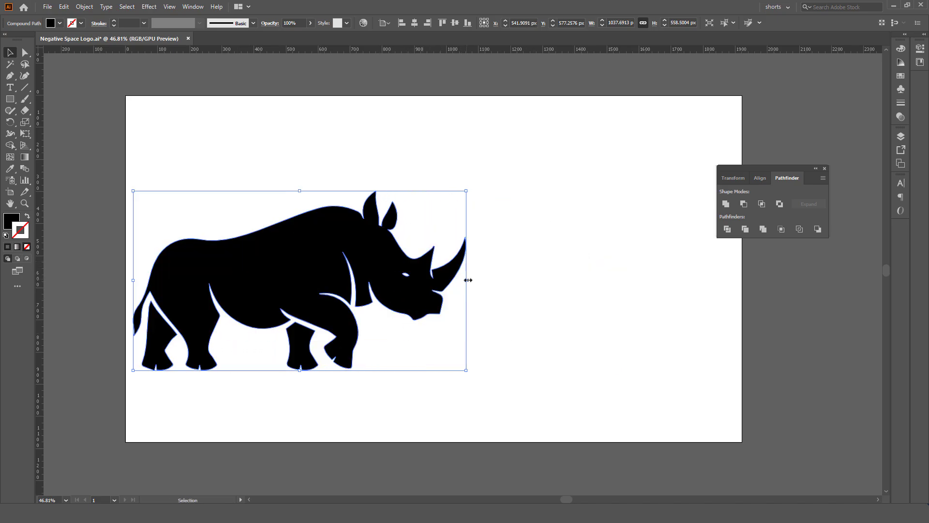
{"action": "left_click_drag", "start_coordinate": [467, 279], "coordinate": [386, 280]}
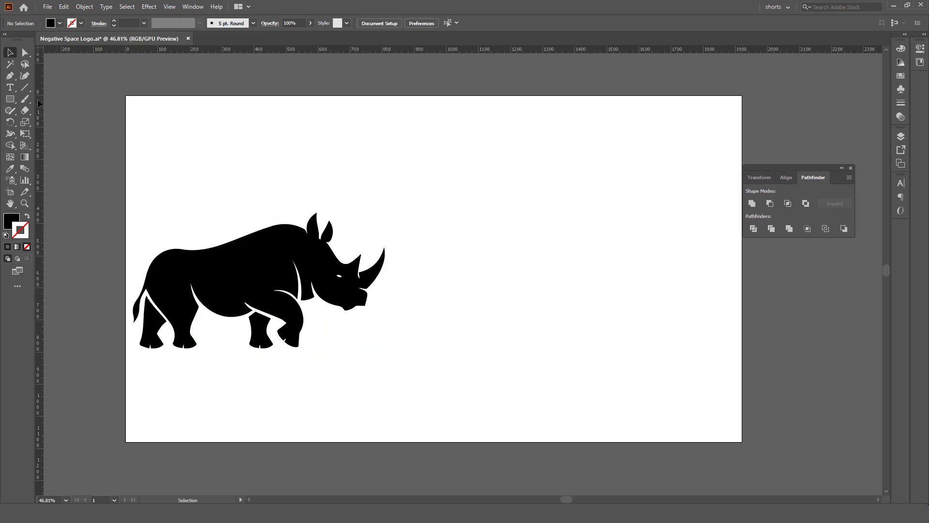
Add a capital R with the Type tool and set it in Avenir LT Std 95 Black.
{"action": "left_click", "coordinate": [10, 88]}
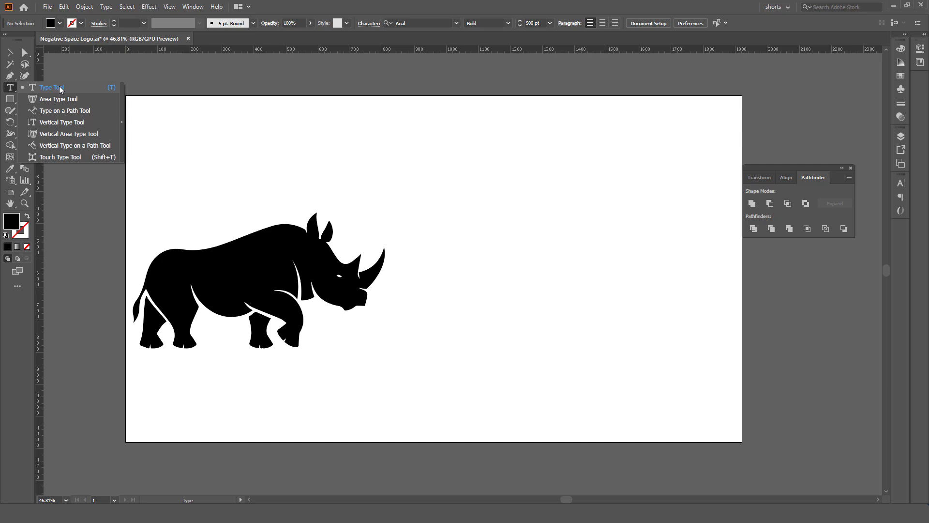
{"action": "left_click", "coordinate": [52, 87]}
{"action": "type", "text": "R"}
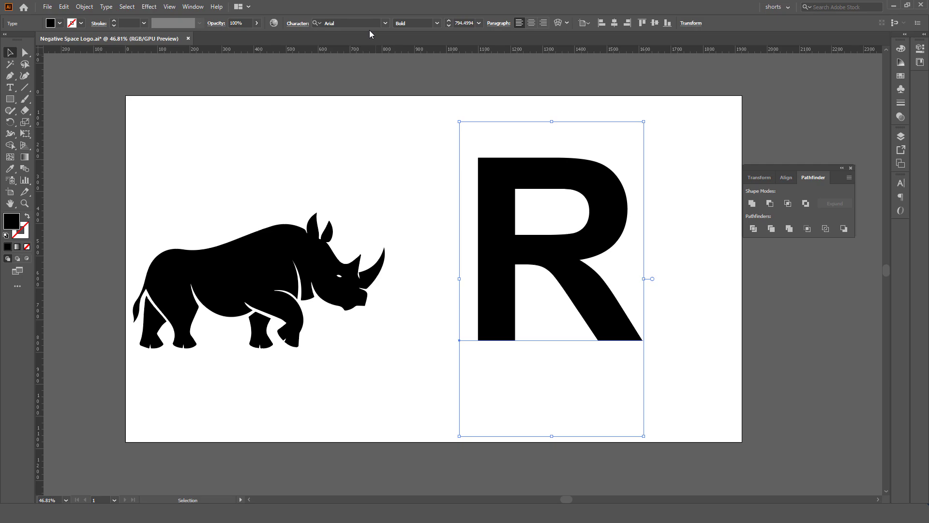
{"action": "type", "text": "avenir"}
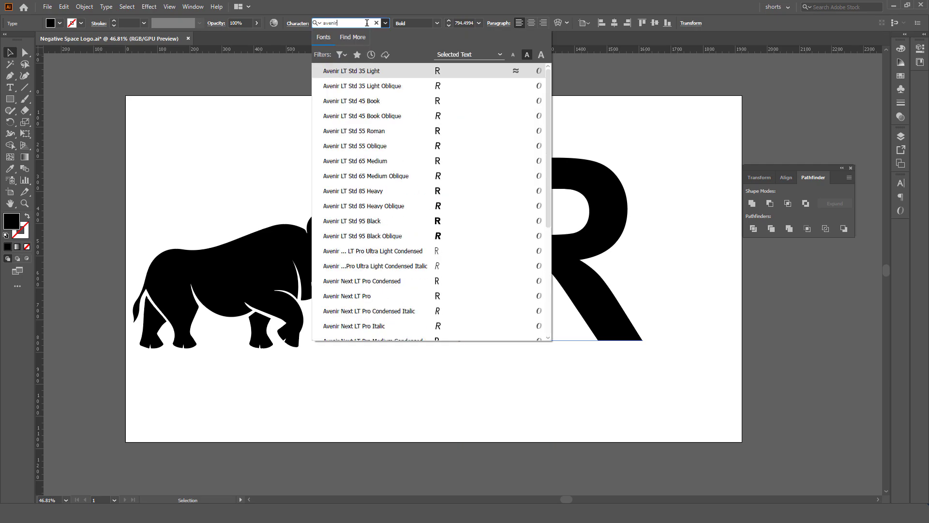
{"action": "left_click", "coordinate": [352, 221]}
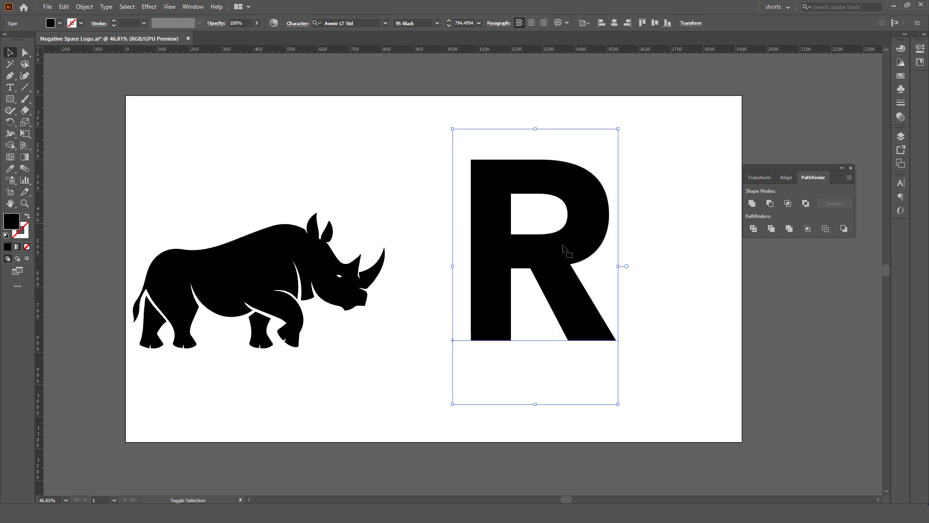
Convert the R text into outlined vector shapes with Create Outlines.
{"action": "right_click", "coordinate": [564, 249]}
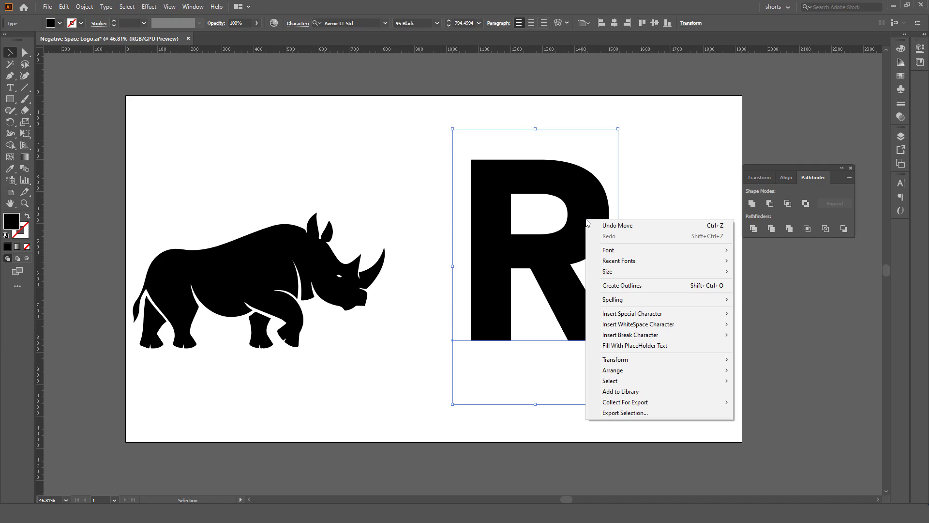
{"action": "mouse_move", "coordinate": [568, 284]}
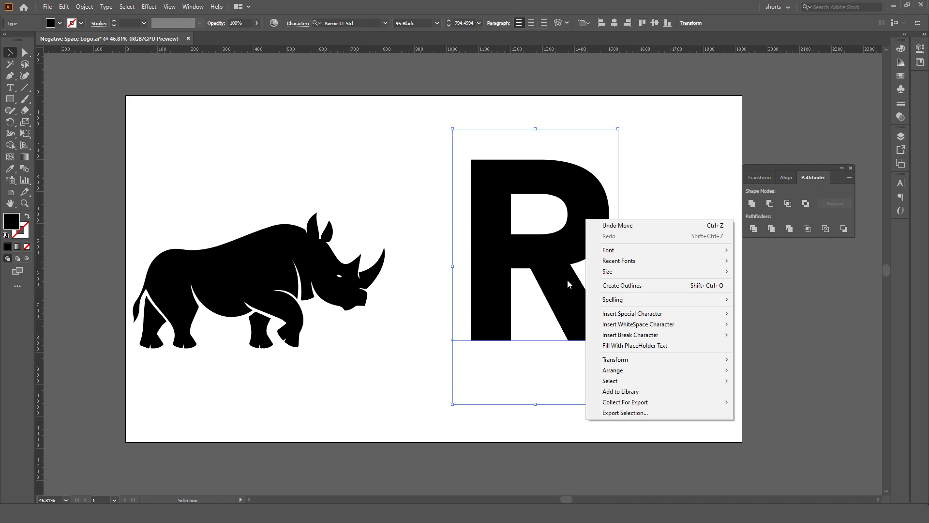
{"action": "mouse_move", "coordinate": [655, 289]}
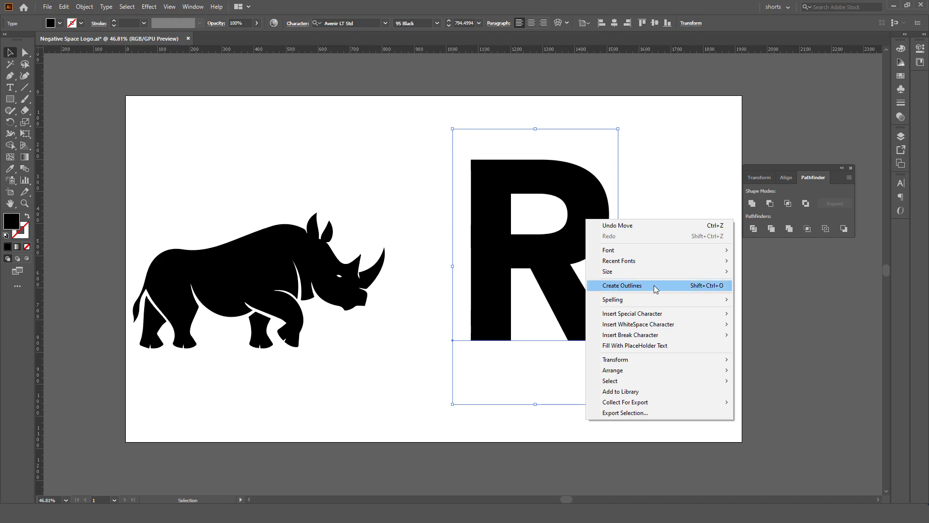
{"action": "left_click", "coordinate": [622, 284]}
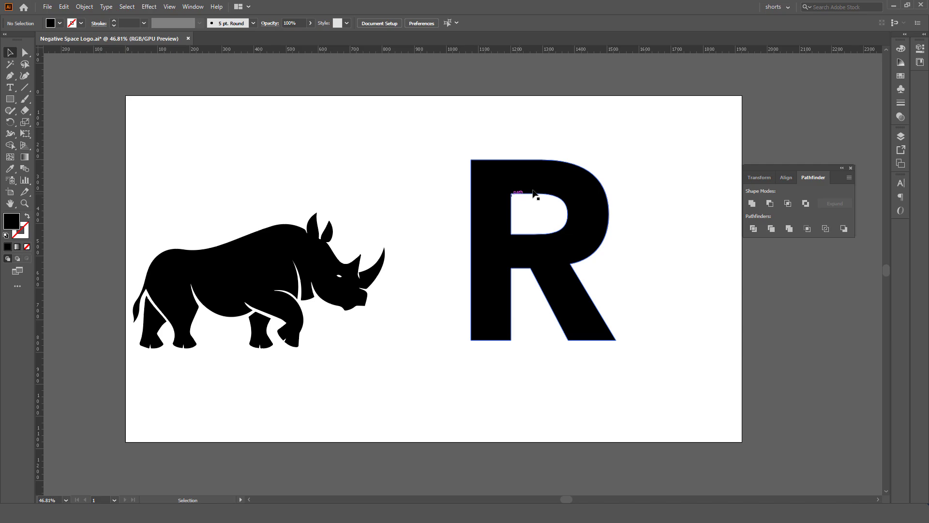
Cover the R's counter with a rectangle and unite them so the bowl is solid black.
{"action": "left_click", "coordinate": [9, 98]}
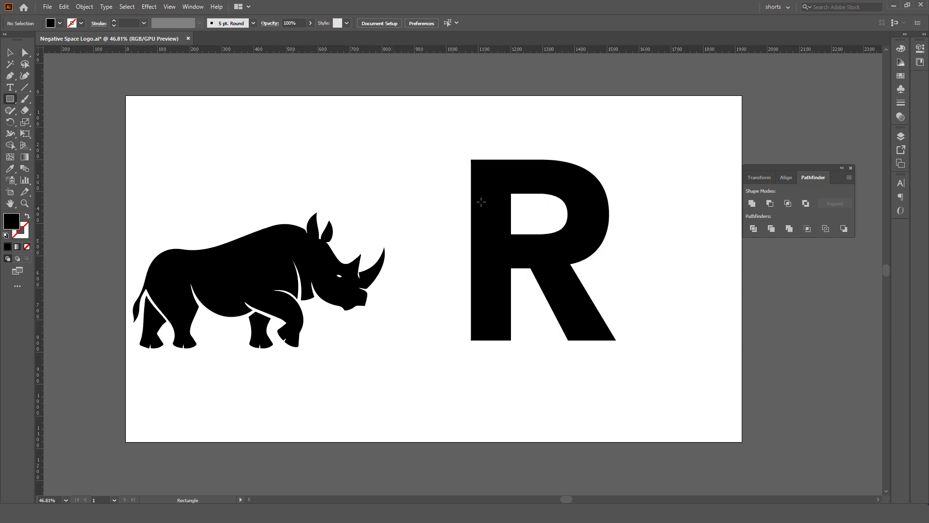
{"action": "left_click_drag", "start_coordinate": [498, 187], "coordinate": [577, 243]}
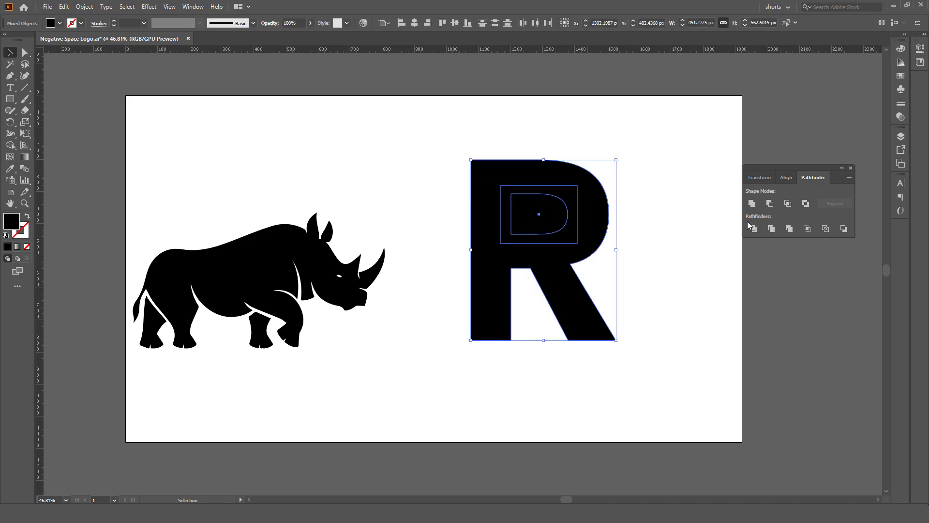
{"action": "left_click", "coordinate": [751, 203]}
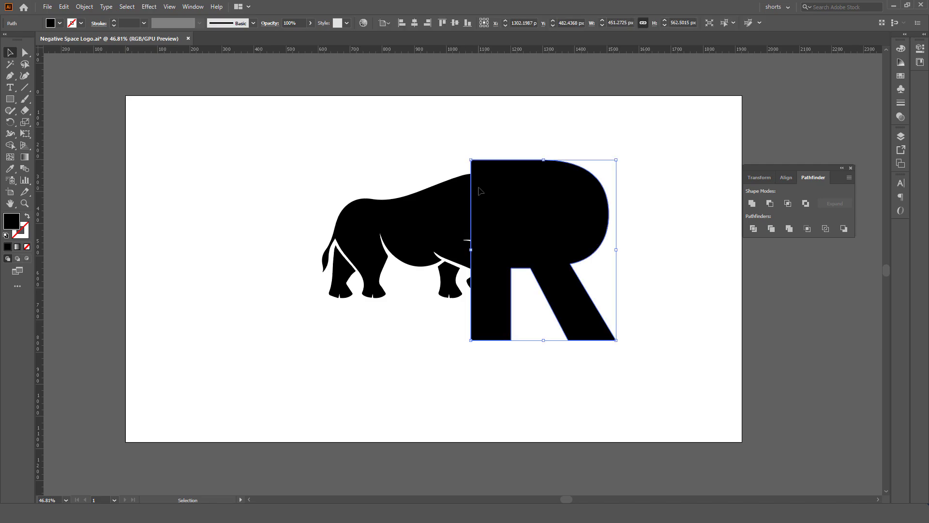
{"action": "mouse_move", "coordinate": [493, 186]}
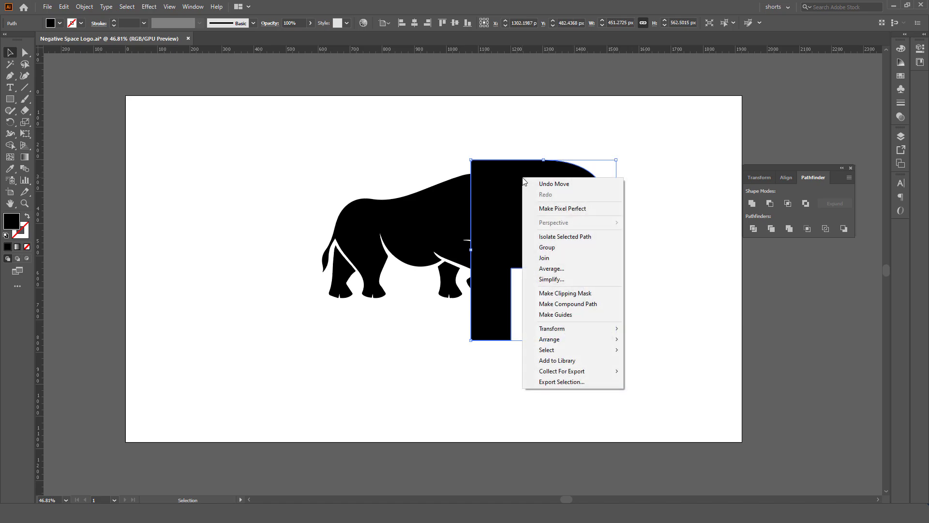
{"action": "mouse_move", "coordinate": [550, 339]}
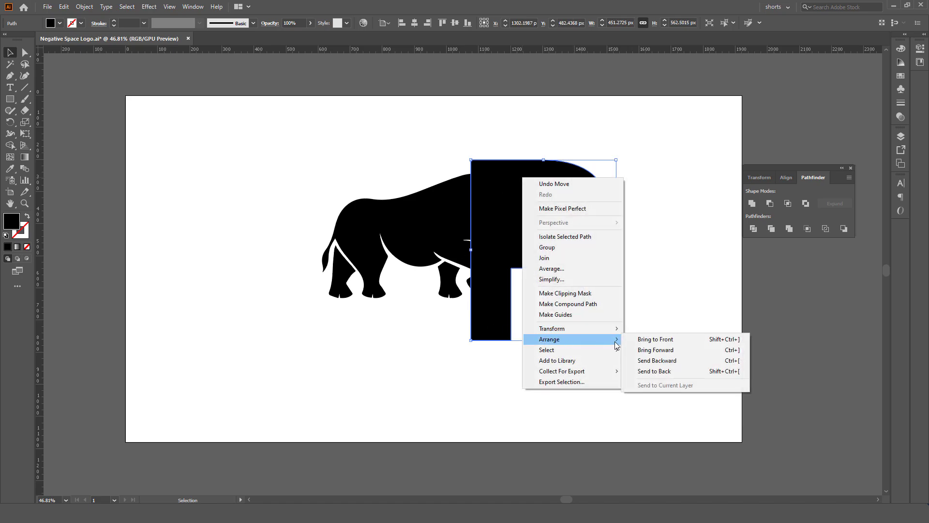
Send the R to the back so the rhino sits in front of it.
{"action": "left_click", "coordinate": [655, 371]}
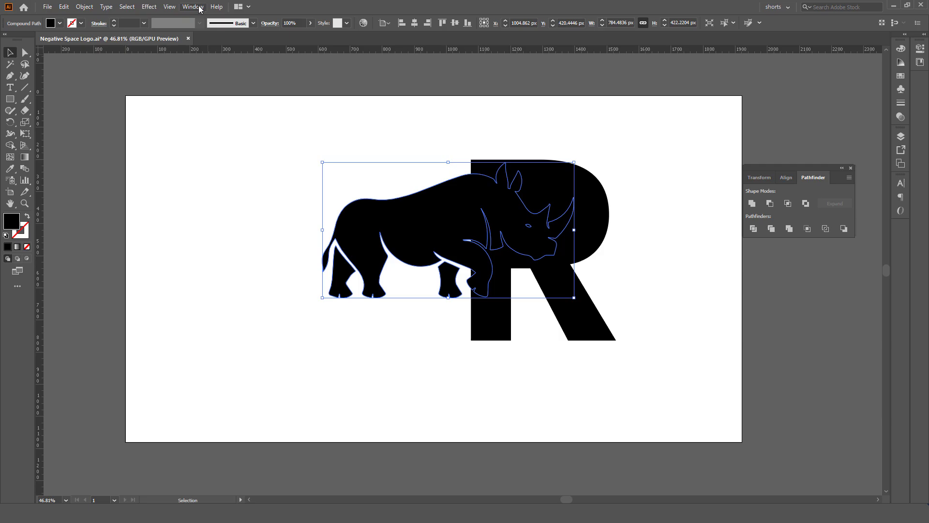
Fill the rhino white in the Color panel so it reads as a cutout in the R.
{"action": "left_click", "coordinate": [192, 7]}
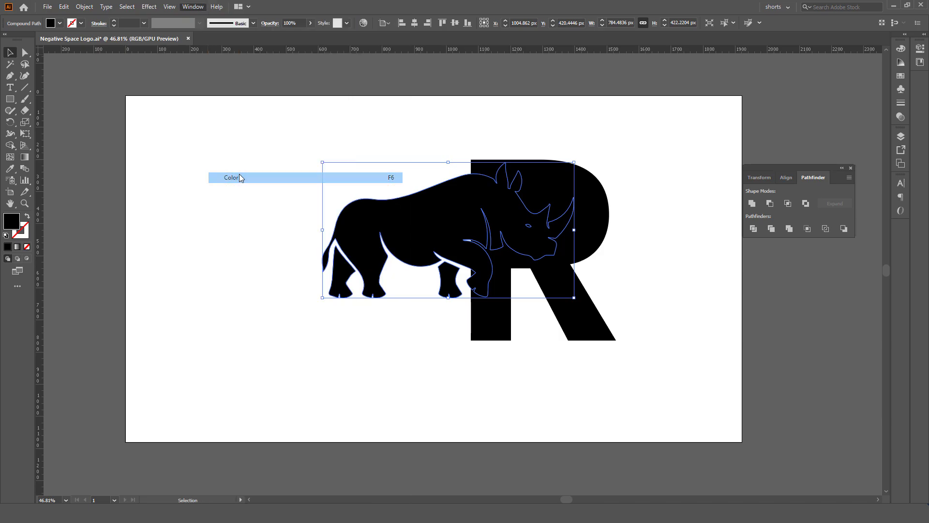
{"action": "left_click", "coordinate": [232, 177]}
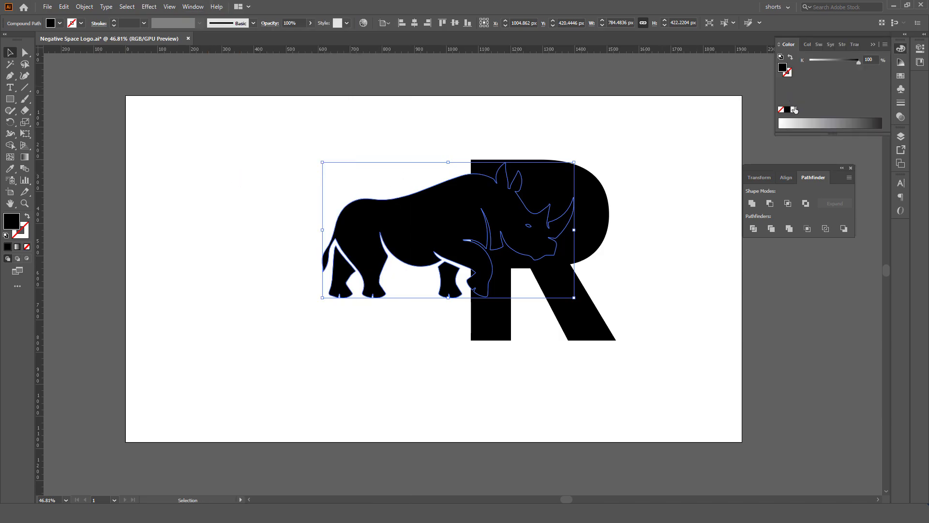
{"action": "left_click", "coordinate": [794, 110]}
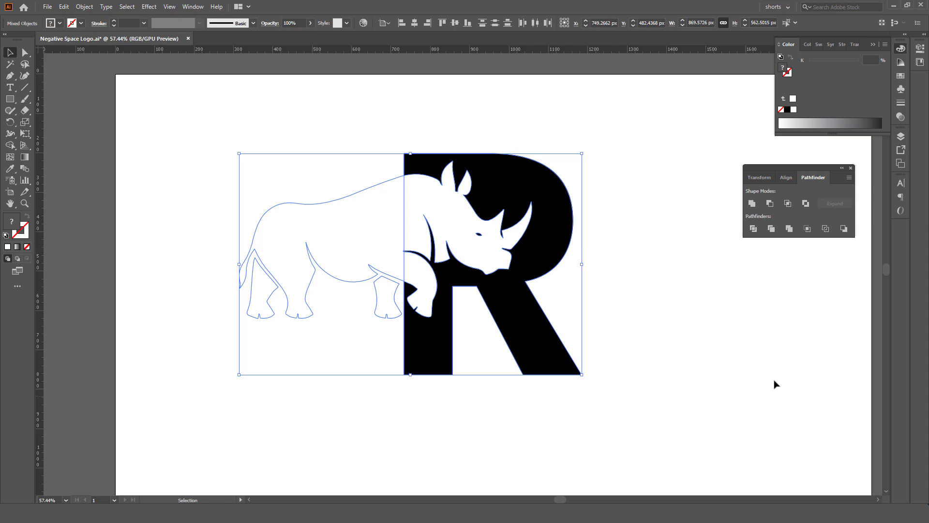
Crop the white rhino to the R's edges and select the resulting logo group.
{"action": "left_click", "coordinate": [770, 203]}
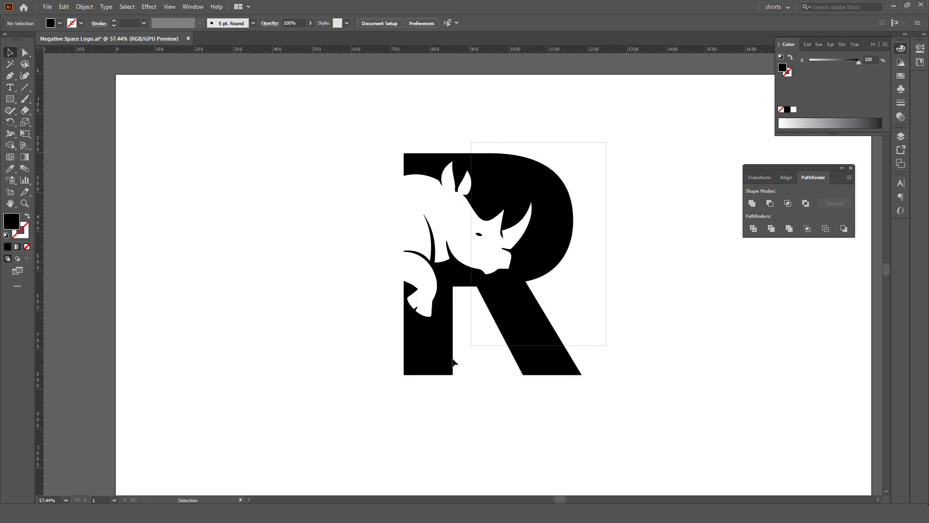
{"action": "left_click", "coordinate": [752, 203]}
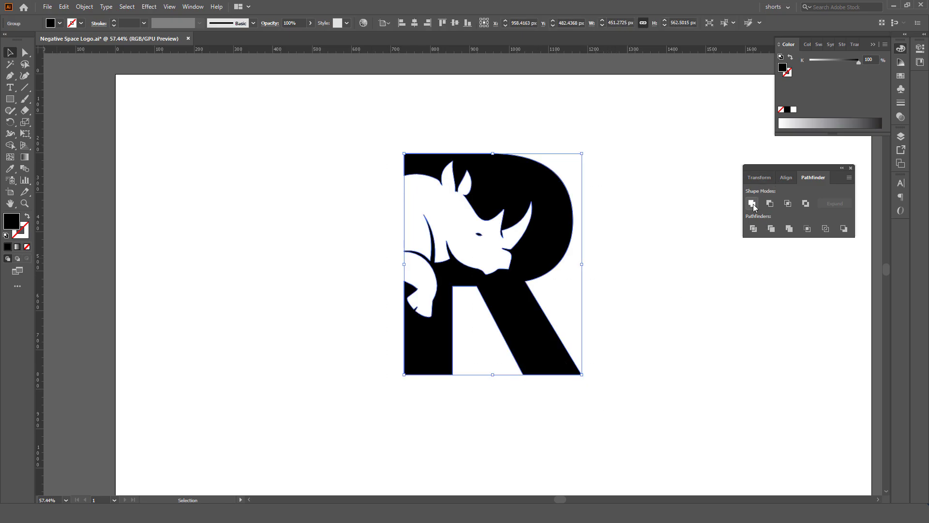